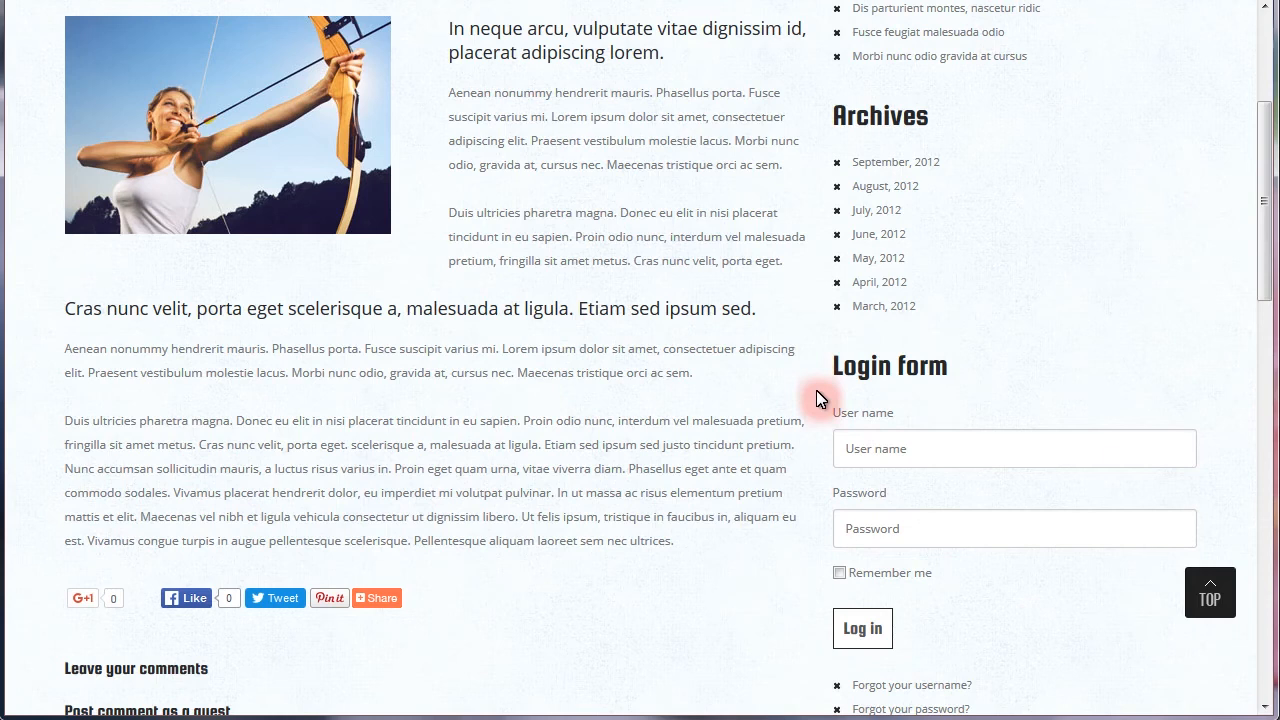
{"action": "mouse_move", "coordinate": [1097, 402]}
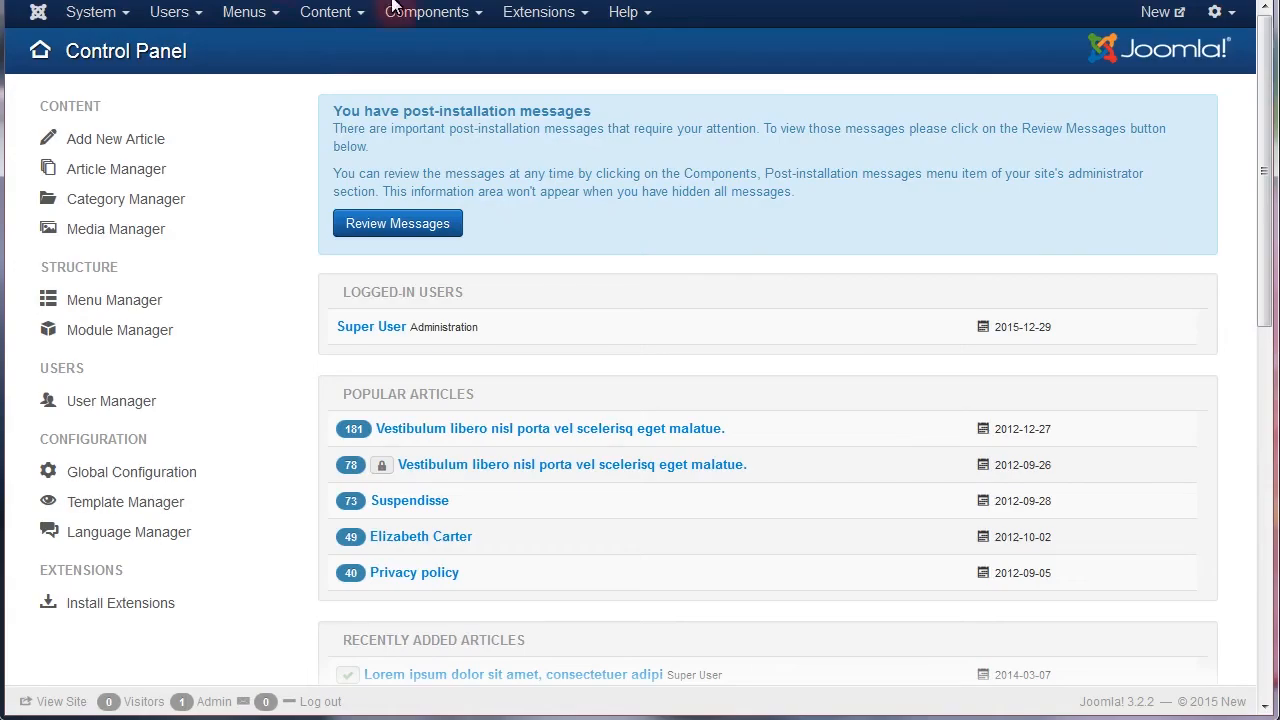
Filter the Module Manager to Login modules and open the aside-right Login form module
{"action": "left_click", "coordinate": [539, 12]}
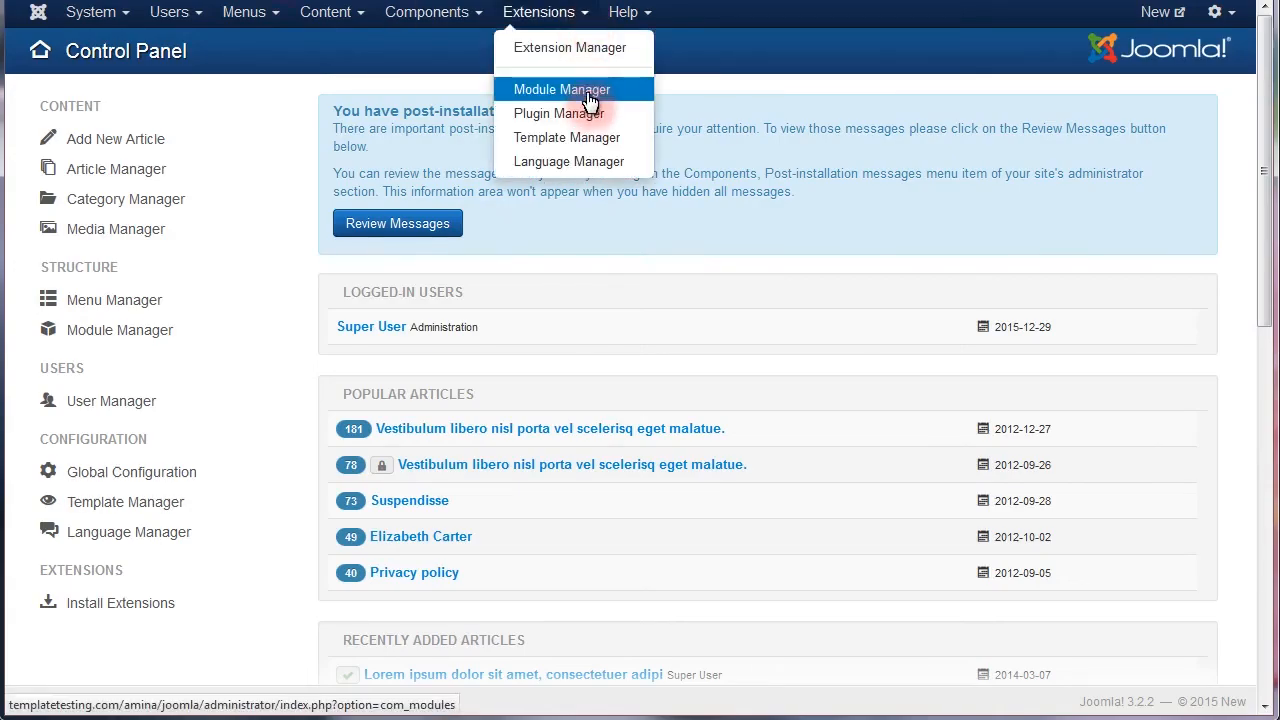
{"action": "left_click", "coordinate": [561, 89]}
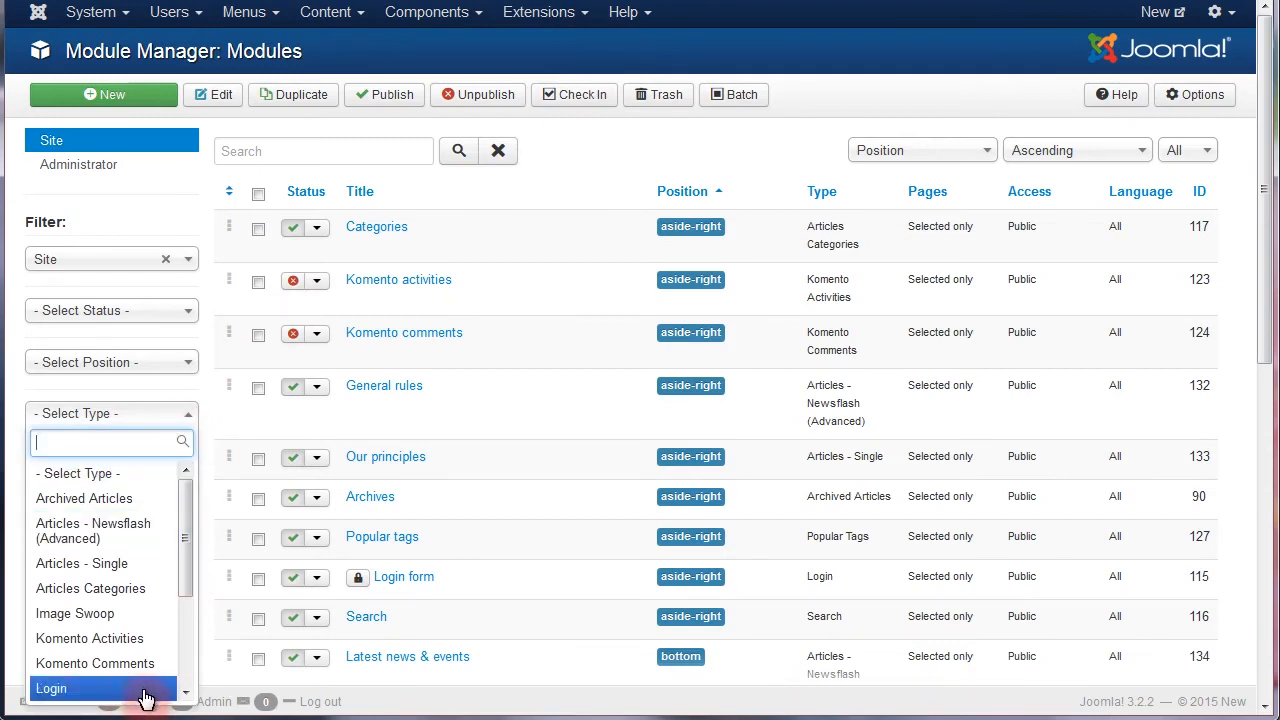
{"action": "left_click", "coordinate": [51, 688]}
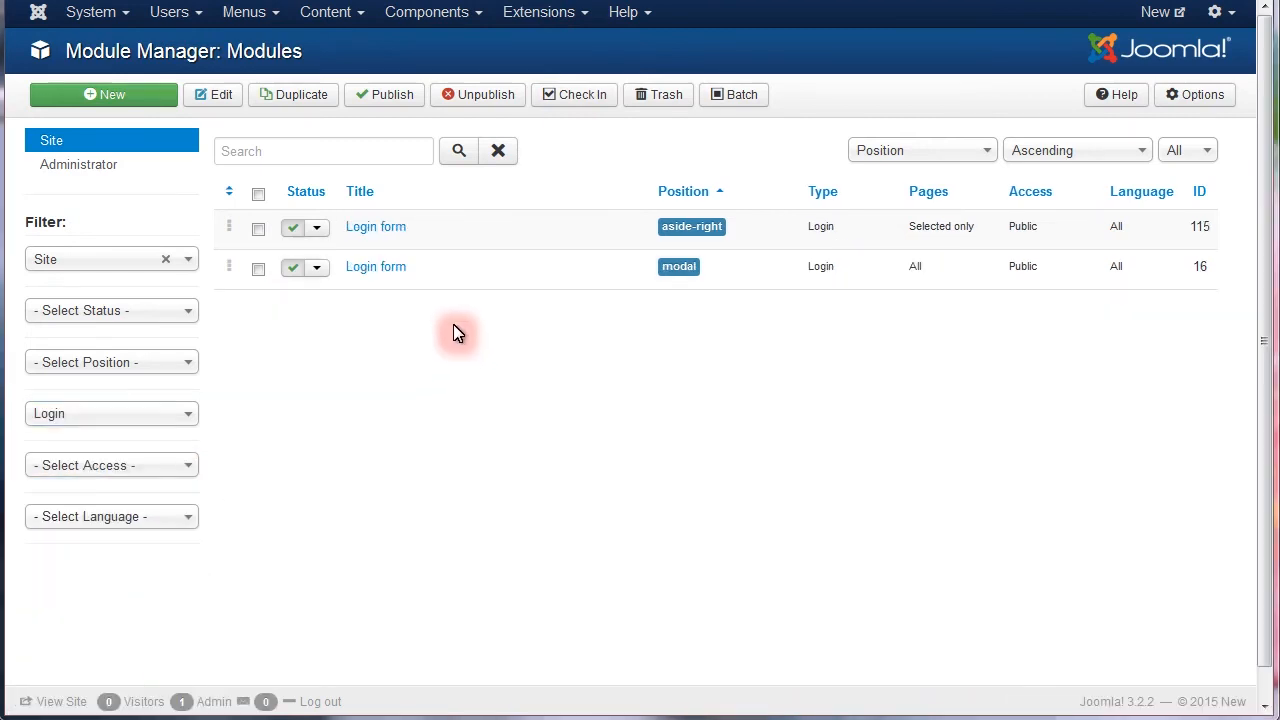
{"action": "left_click", "coordinate": [375, 226]}
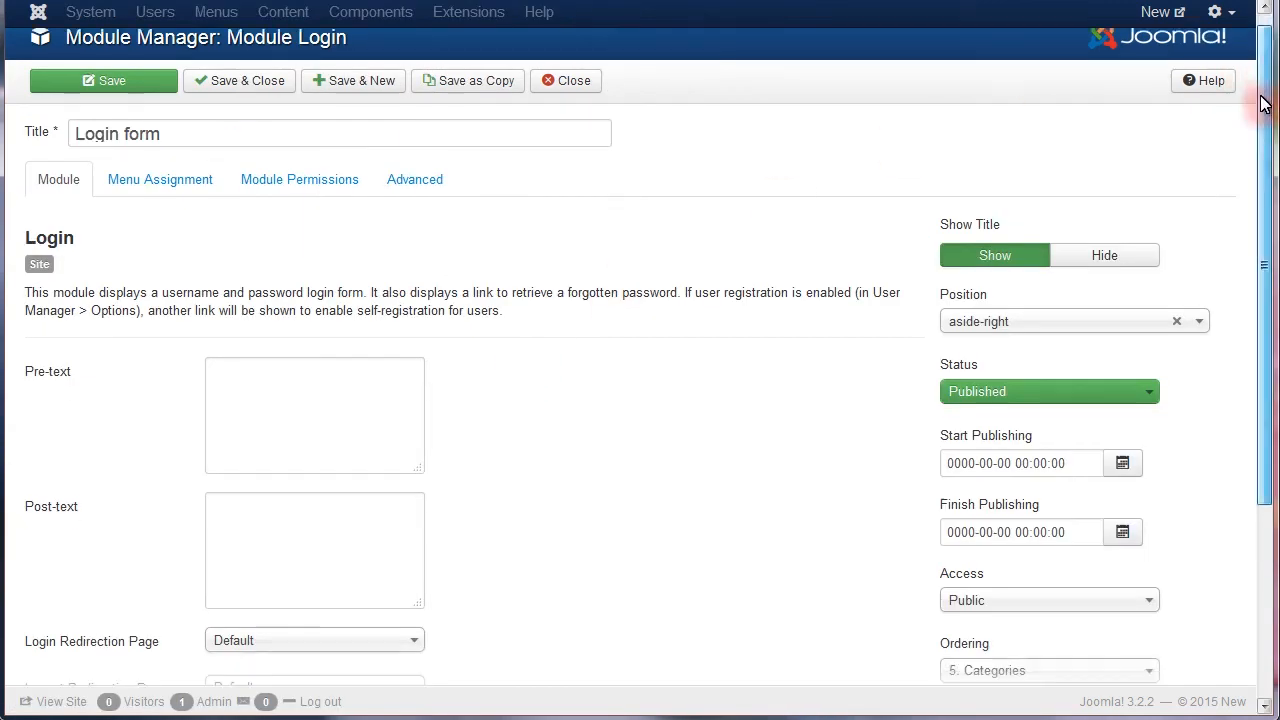
Set the Login form module's Login Redirection Page to News
{"action": "scroll", "scroll_direction": "down", "scroll_amount": 3}
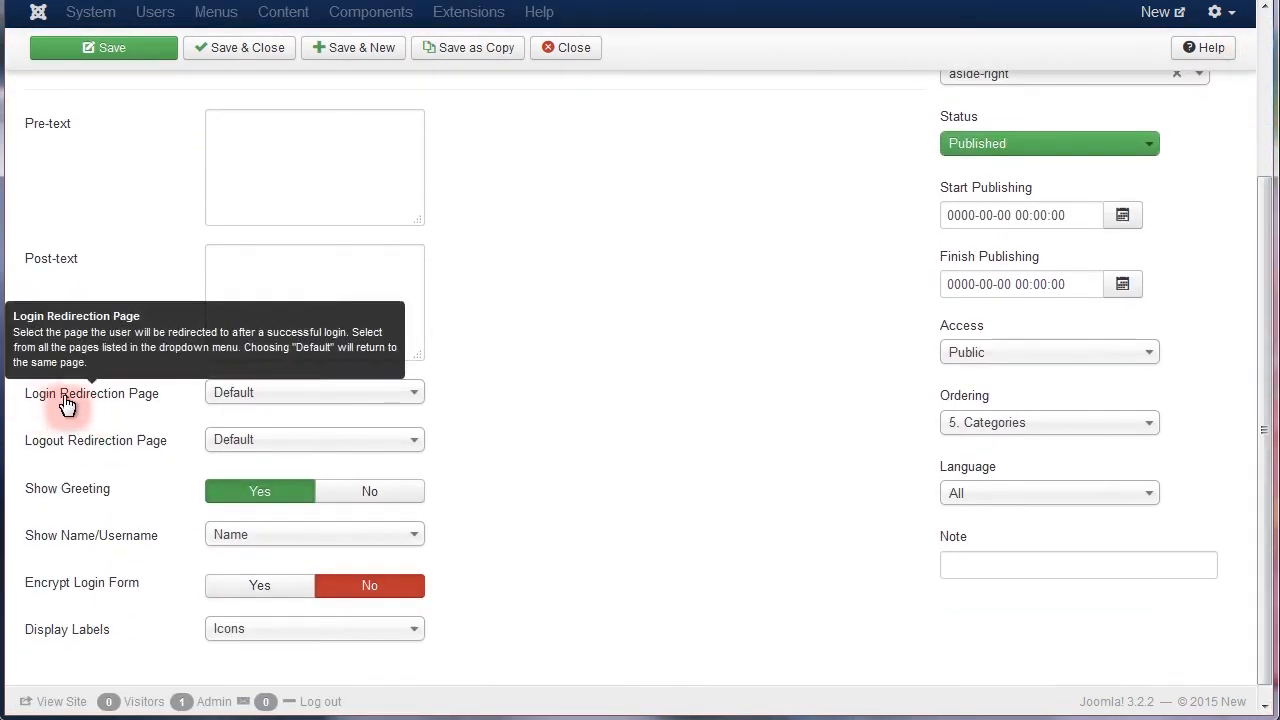
{"action": "mouse_move", "coordinate": [110, 417]}
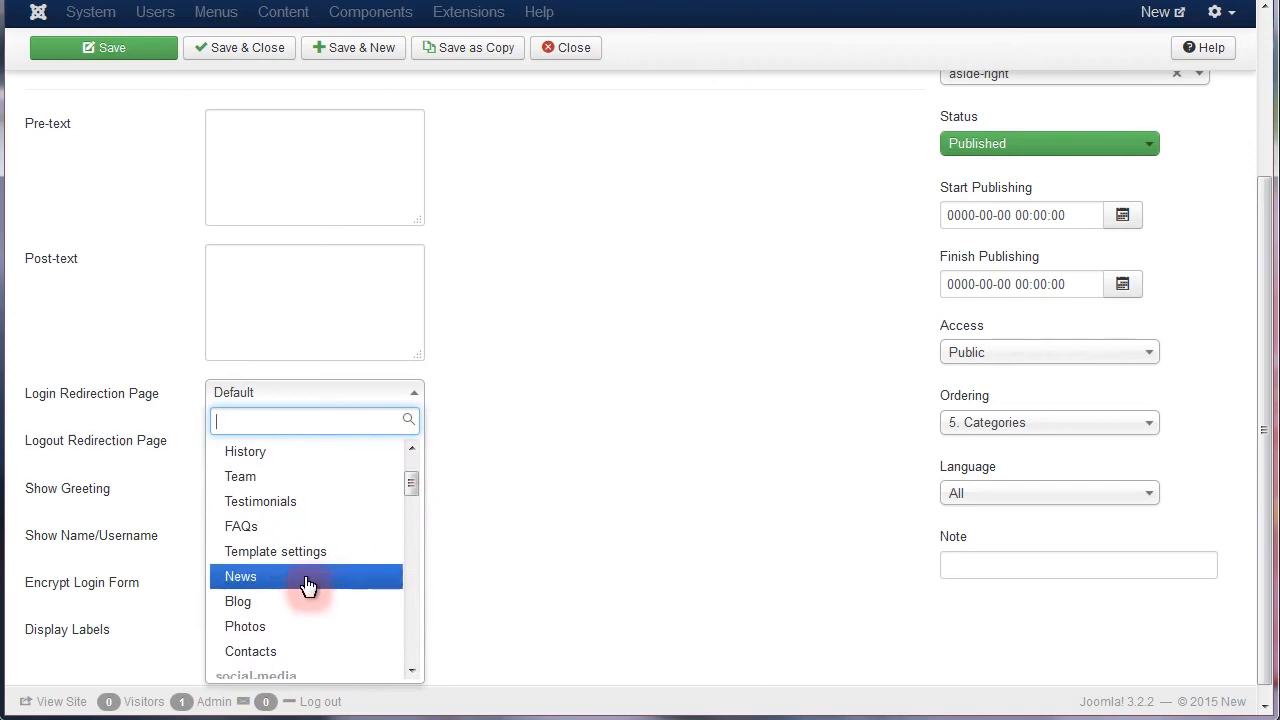
{"action": "left_click", "coordinate": [240, 576]}
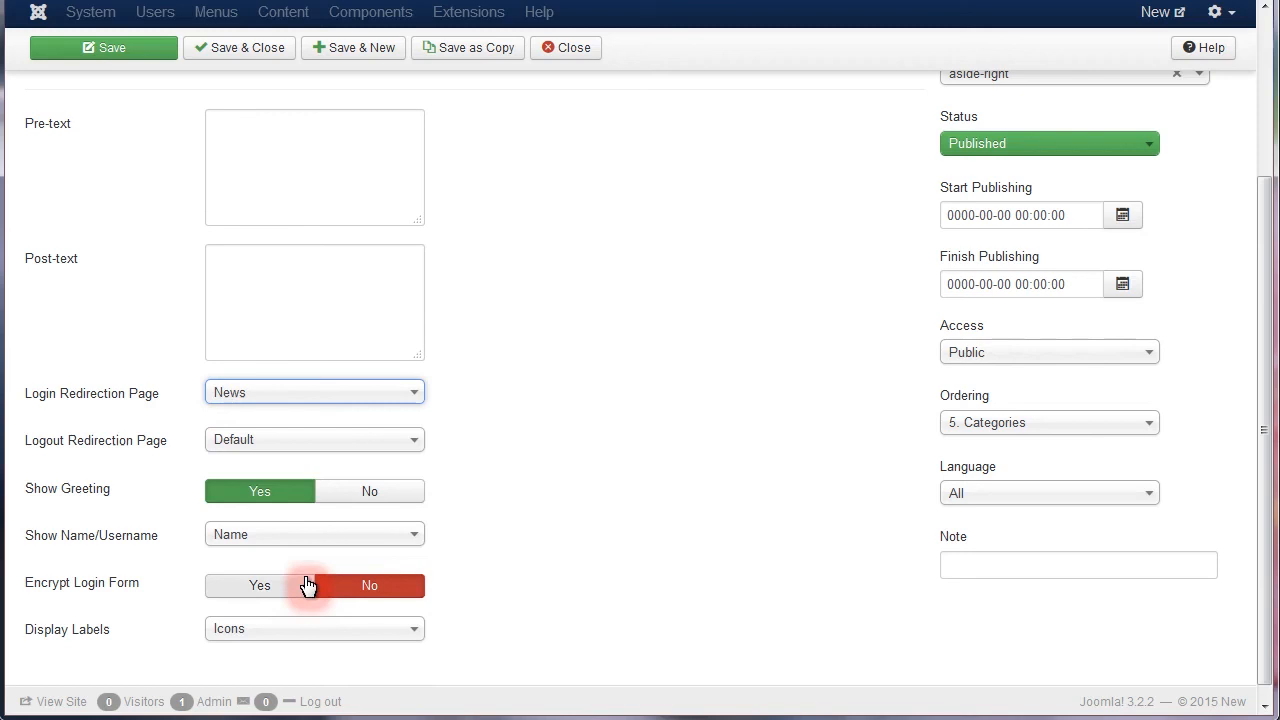
{"action": "mouse_move", "coordinate": [391, 534]}
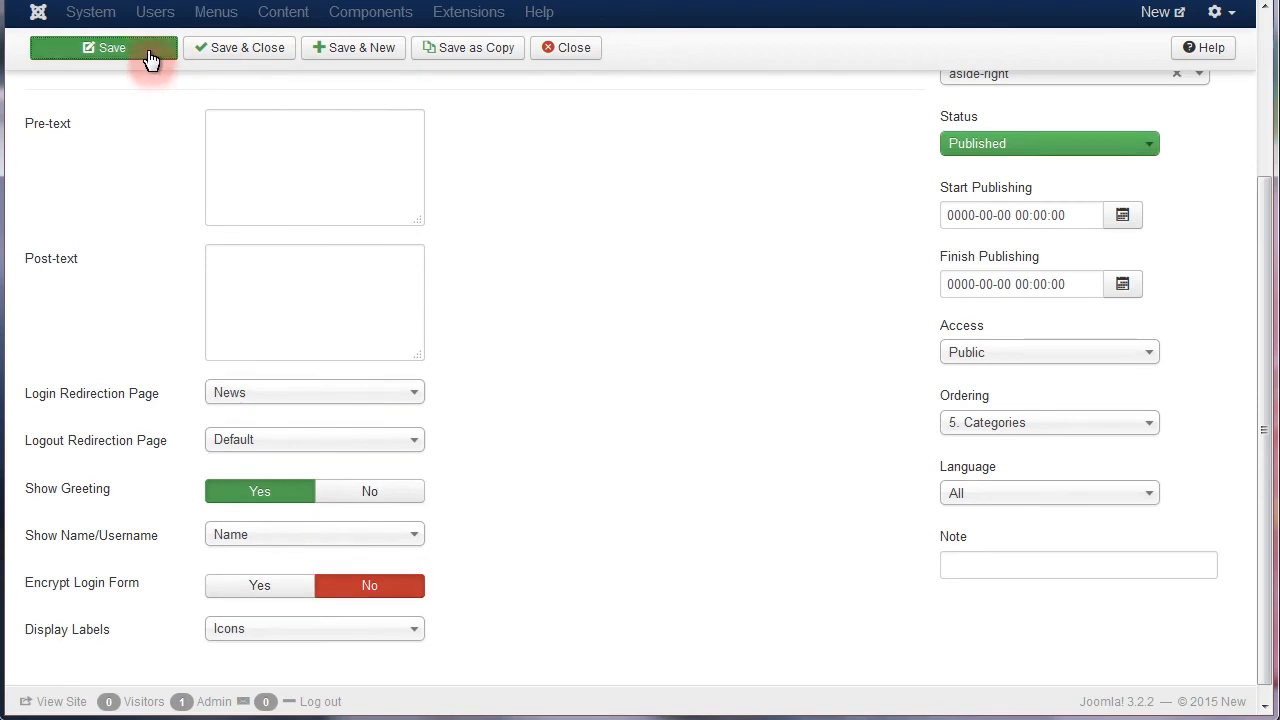
Save the module, then log in on the site as 'admin'
{"action": "left_click", "coordinate": [104, 47]}
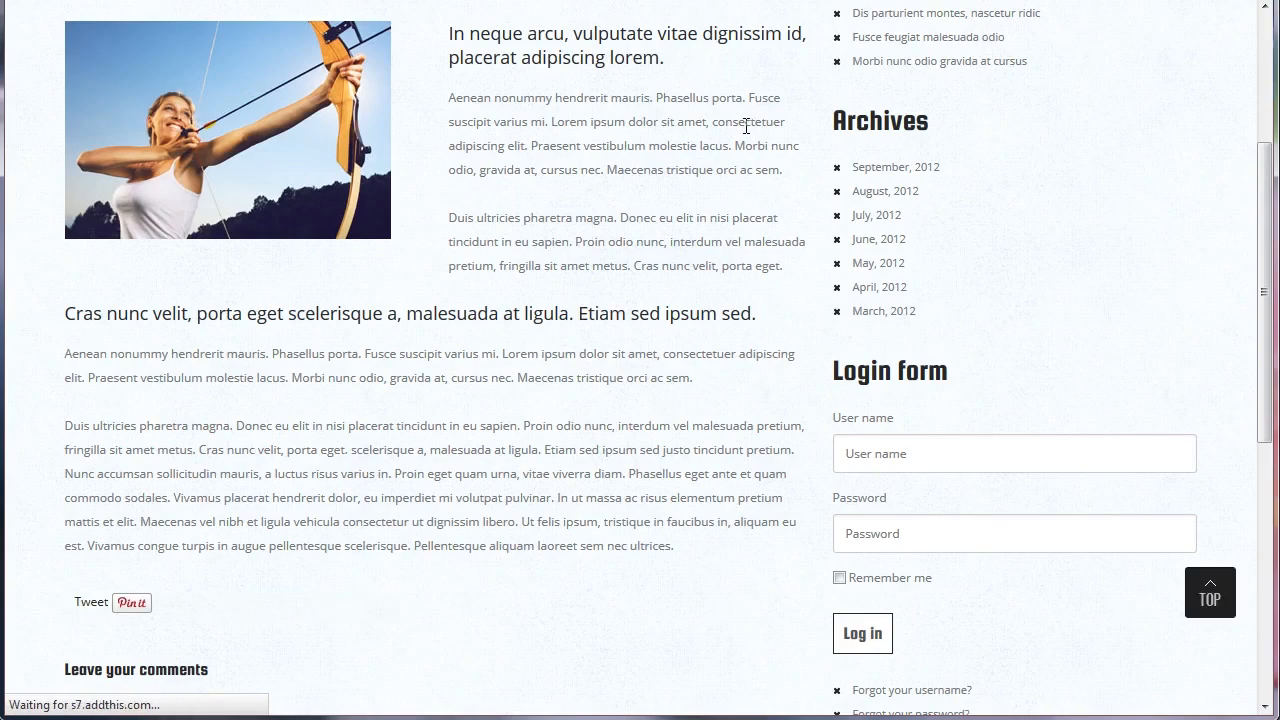
{"action": "type", "text": "admin"}
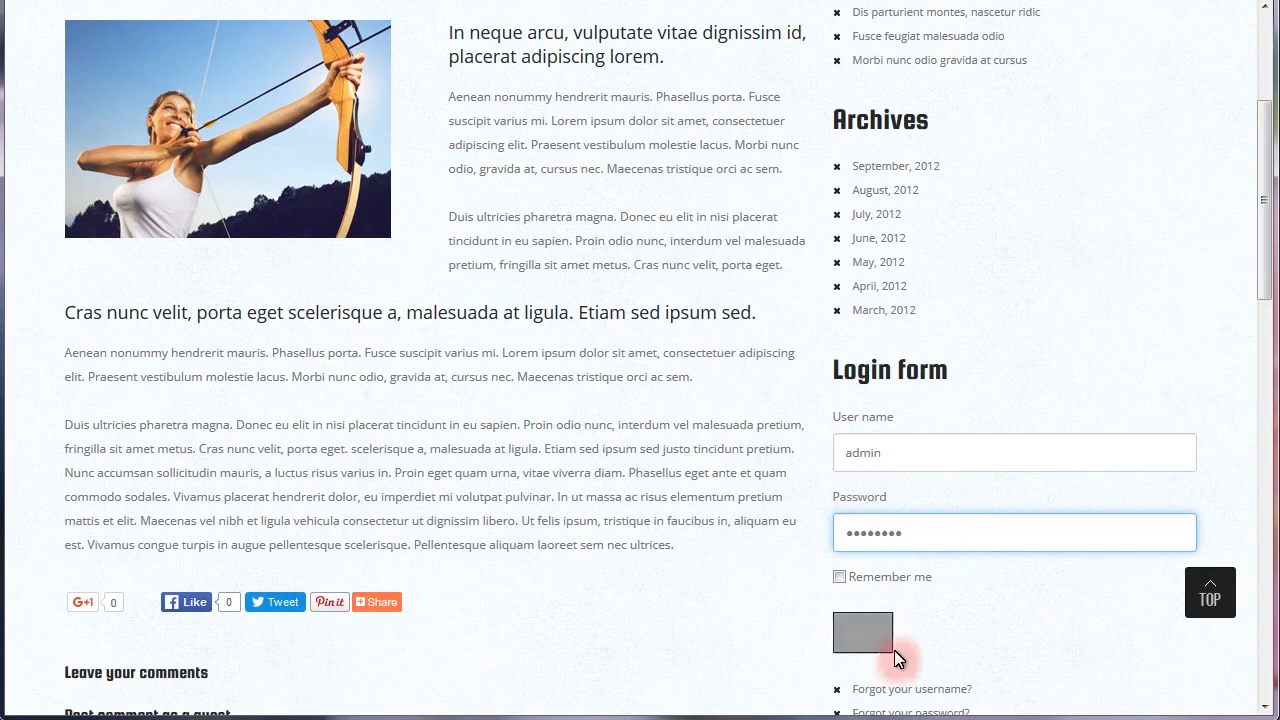
{"action": "scroll", "scroll_direction": "up", "scroll_amount": 3}
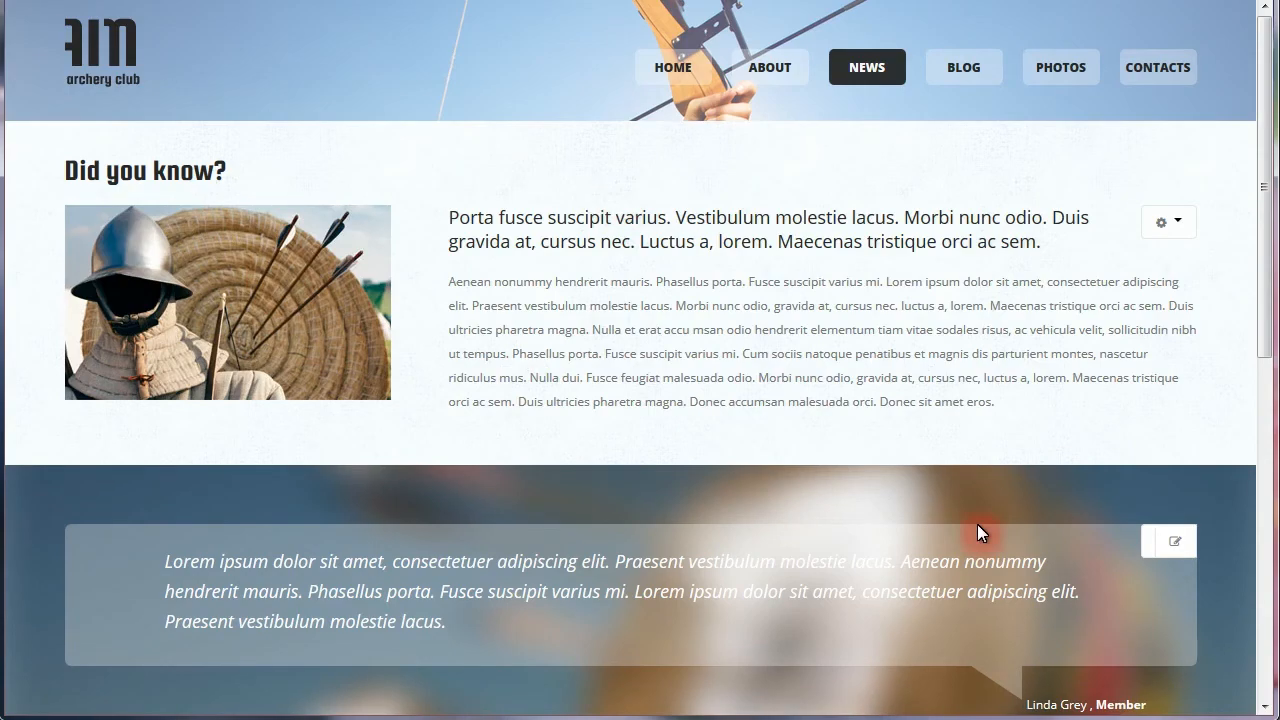